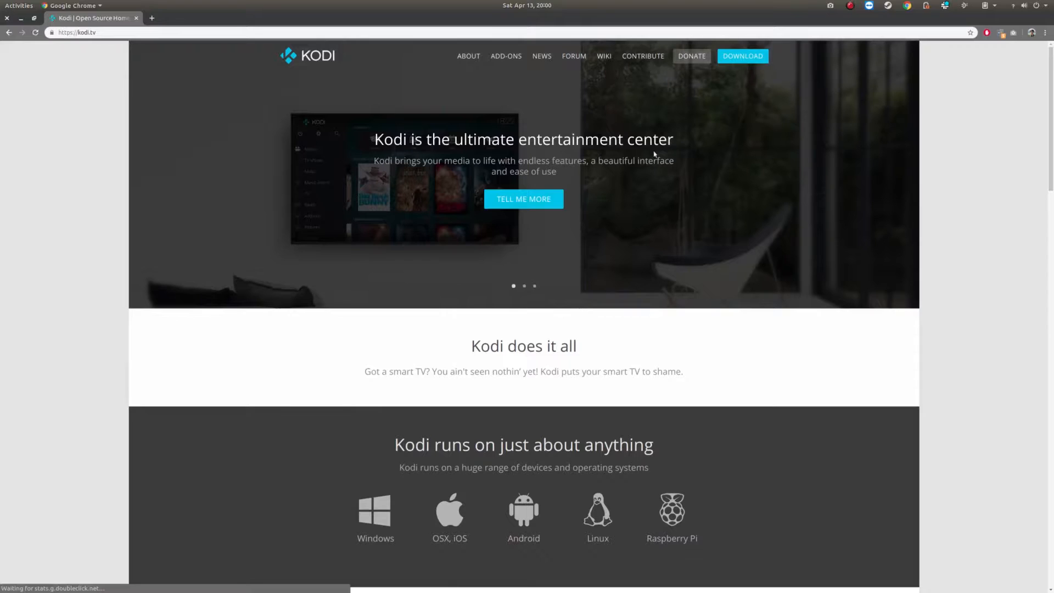
Go to the Download page of the Kodi website listing platform choices
click(743, 56)
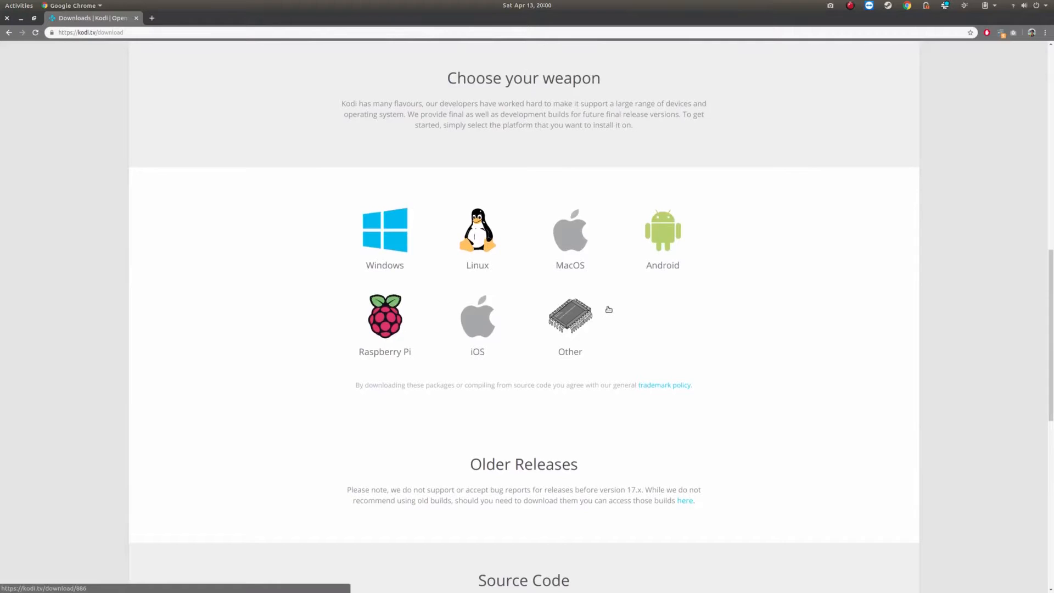
Show the Kodi for Android v18.1 "Leia" download options
click(478, 232)
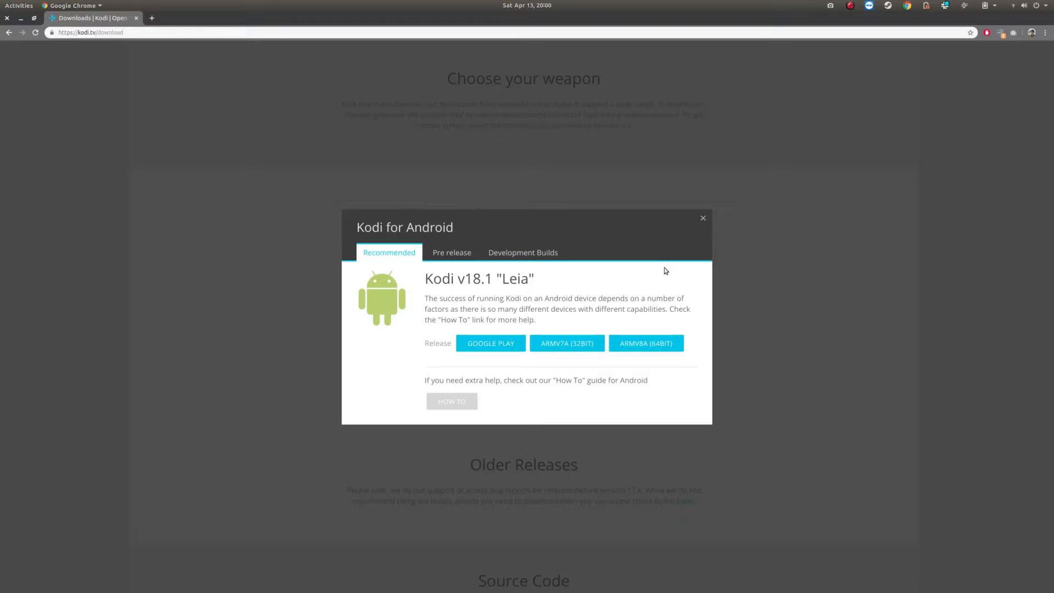
mouse_move(685, 249)
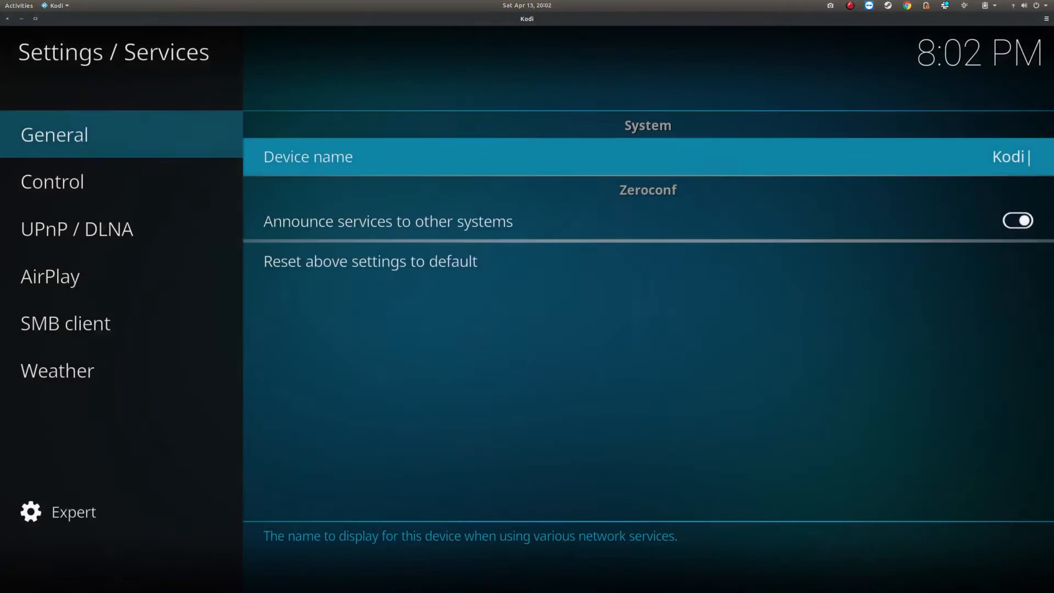
click(76, 229)
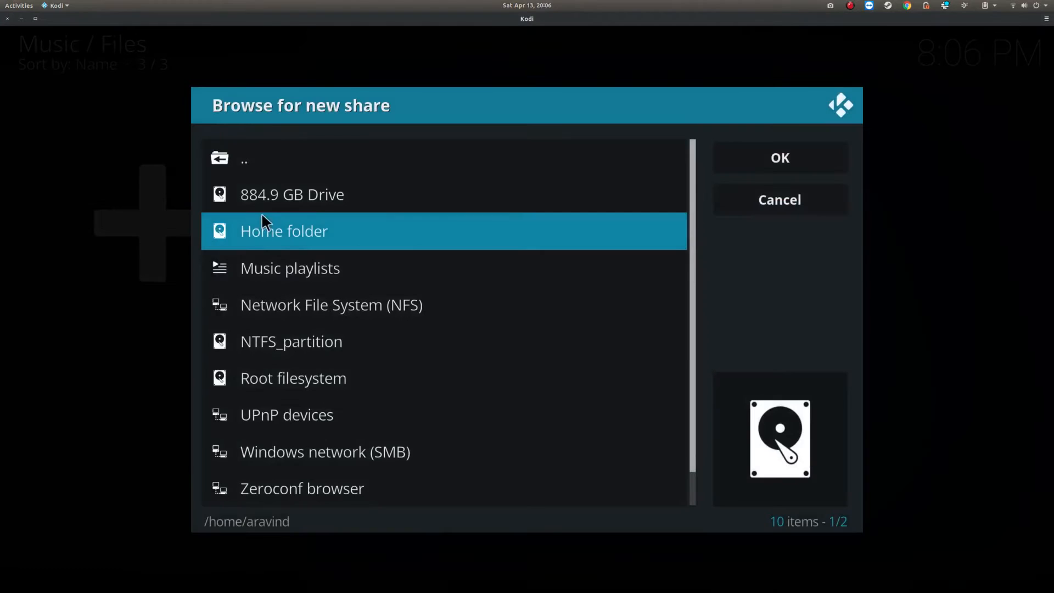
Browse into the home folder's Music directory for the new media source
double_click(283, 230)
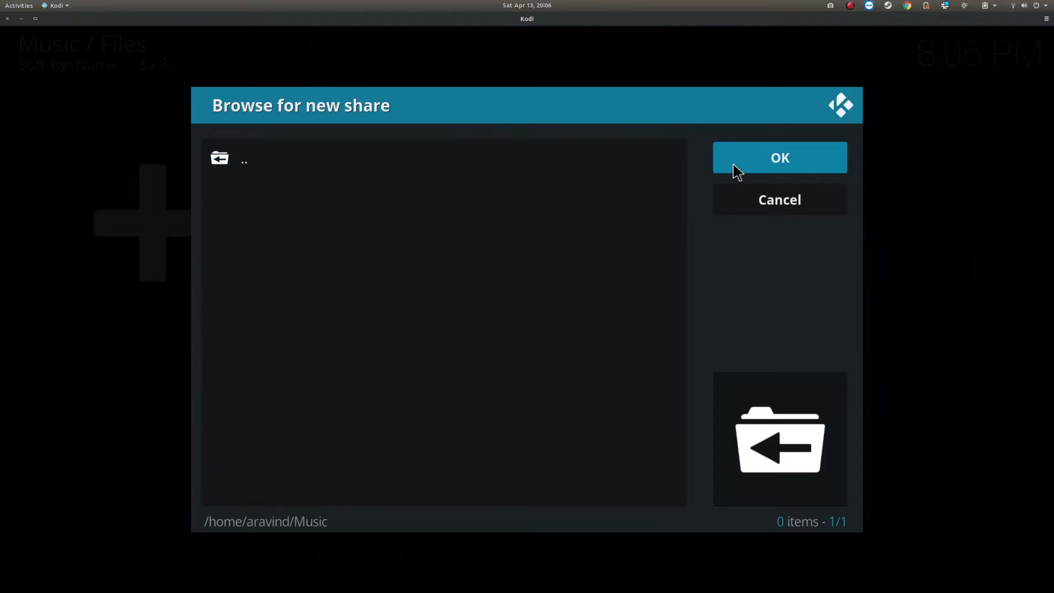